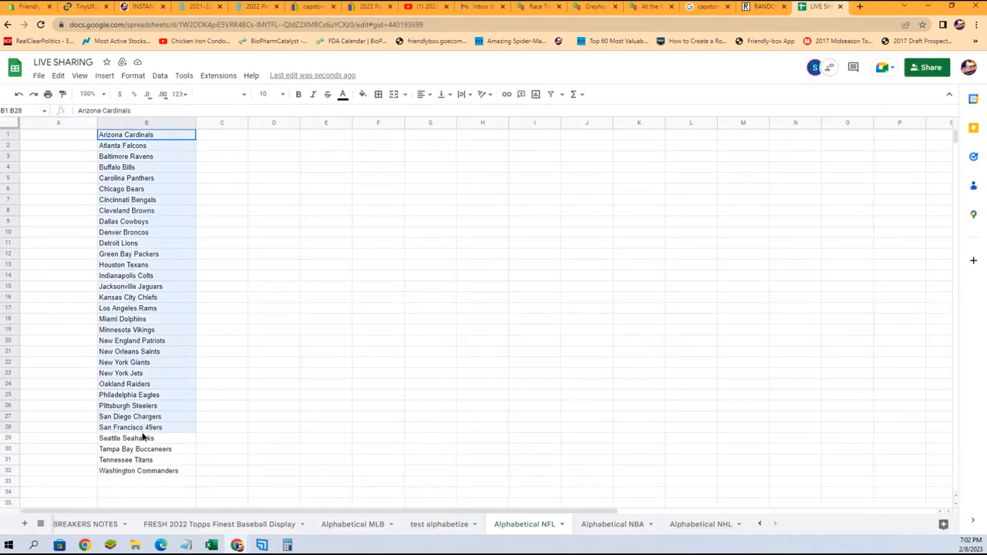
Step: Copy the 32 NFL team names from column B of the Alphabetical NFL sheet
{"action": "right_click", "coordinate": [142, 437]}
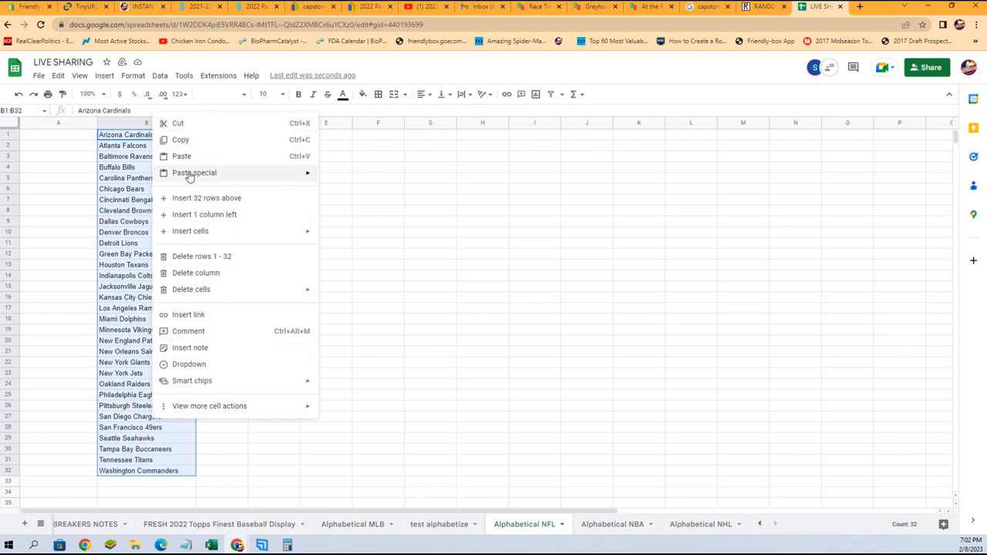
{"action": "left_click", "coordinate": [765, 6]}
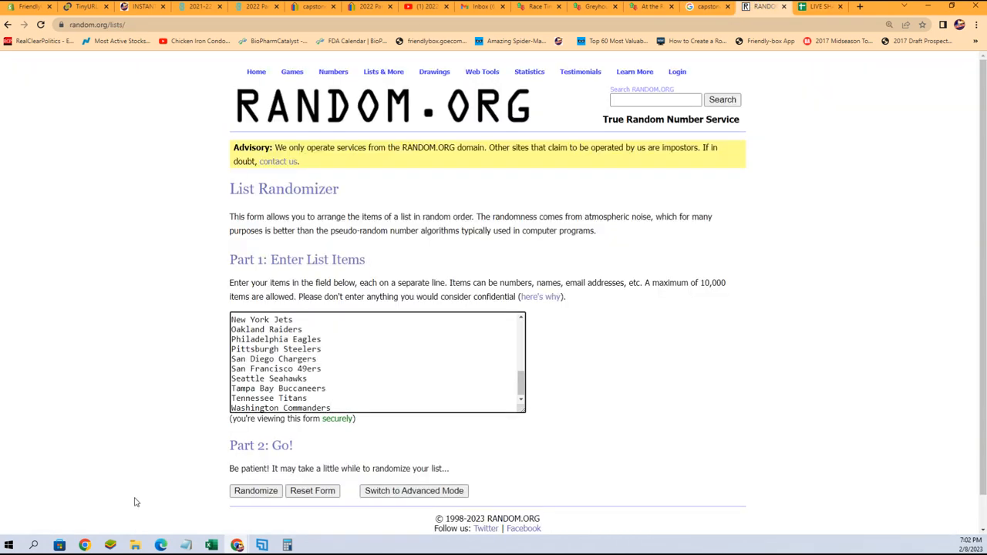
Step: Shuffle the team list seven times, ending Tennessee Titans to Cleveland Browns, and copy it
{"action": "left_click", "coordinate": [255, 490]}
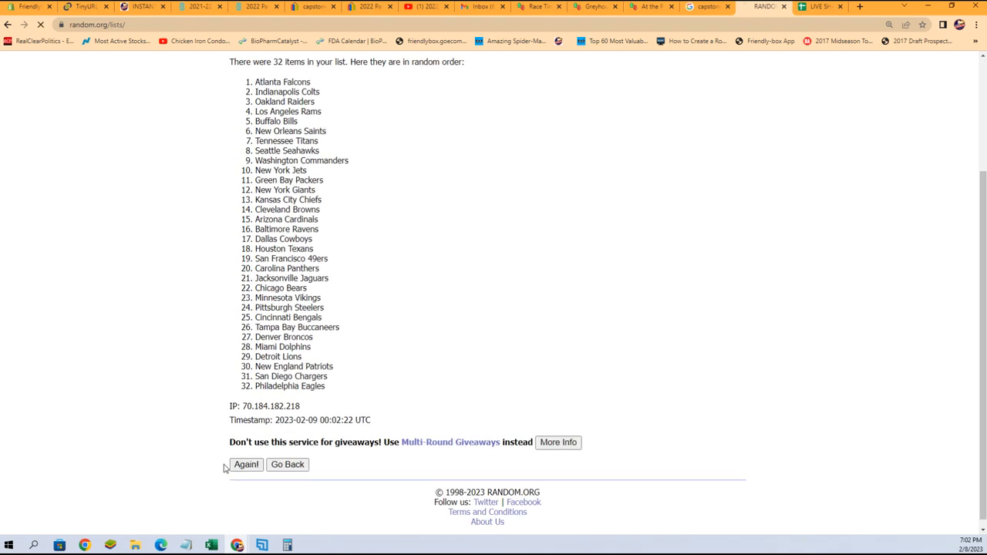
{"action": "left_click", "coordinate": [245, 464]}
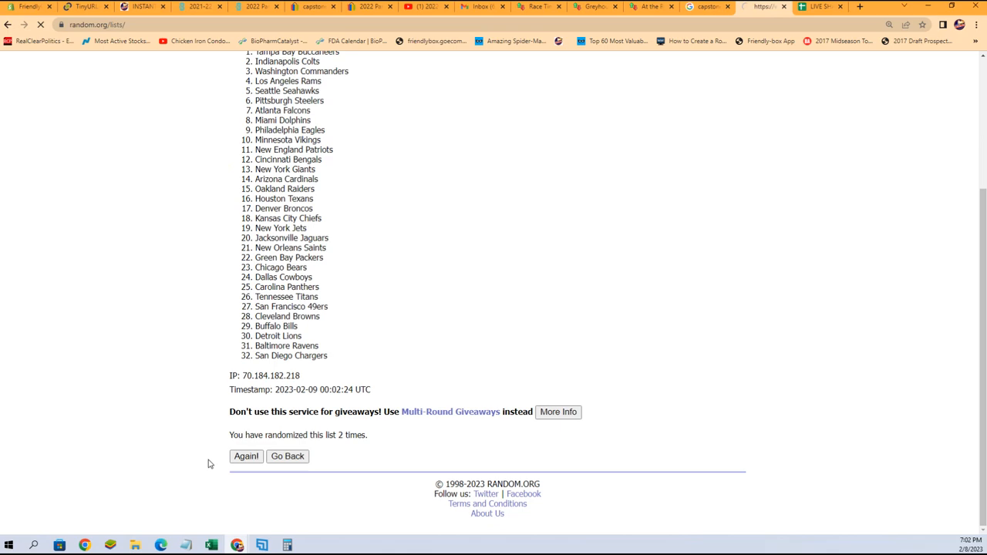
{"action": "left_click", "coordinate": [245, 456]}
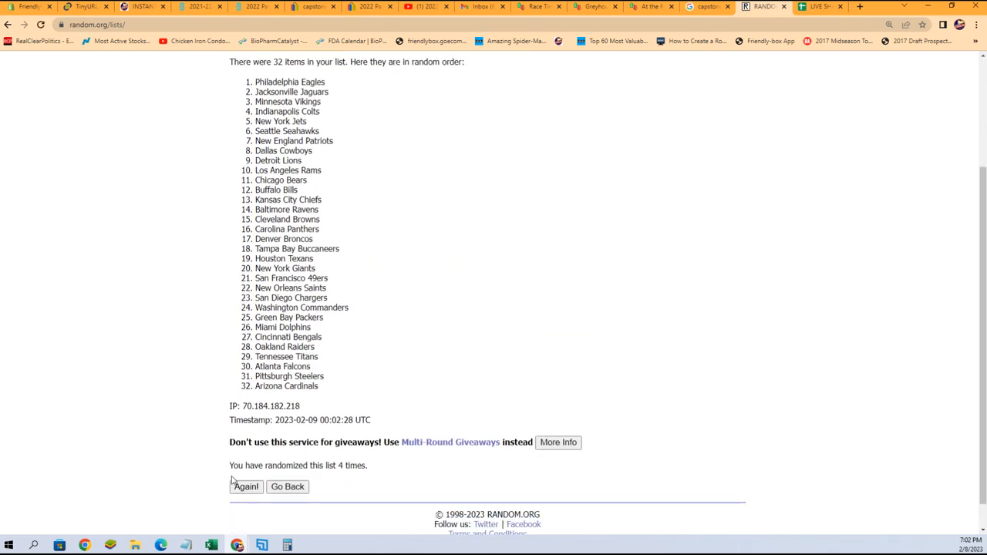
{"action": "left_click", "coordinate": [245, 486]}
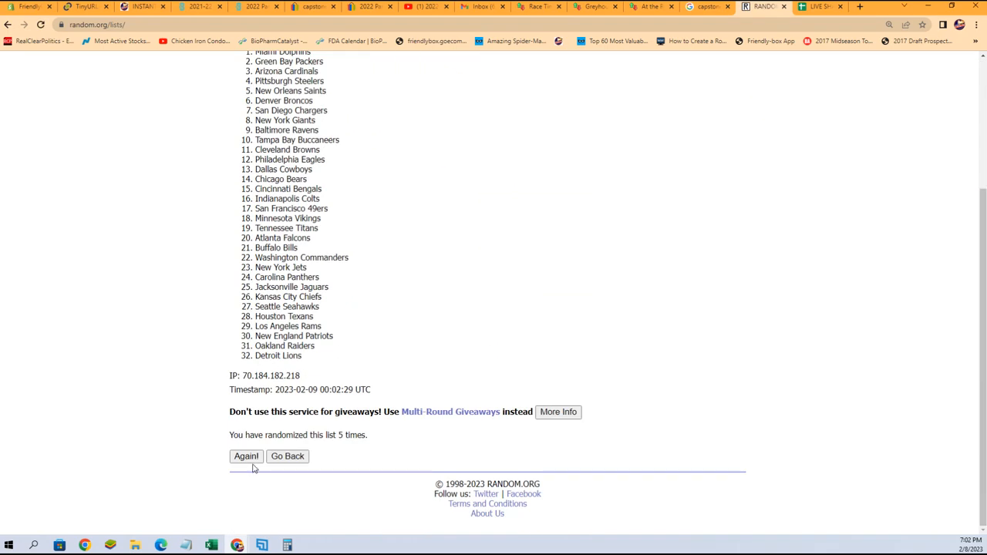
{"action": "left_click", "coordinate": [246, 456]}
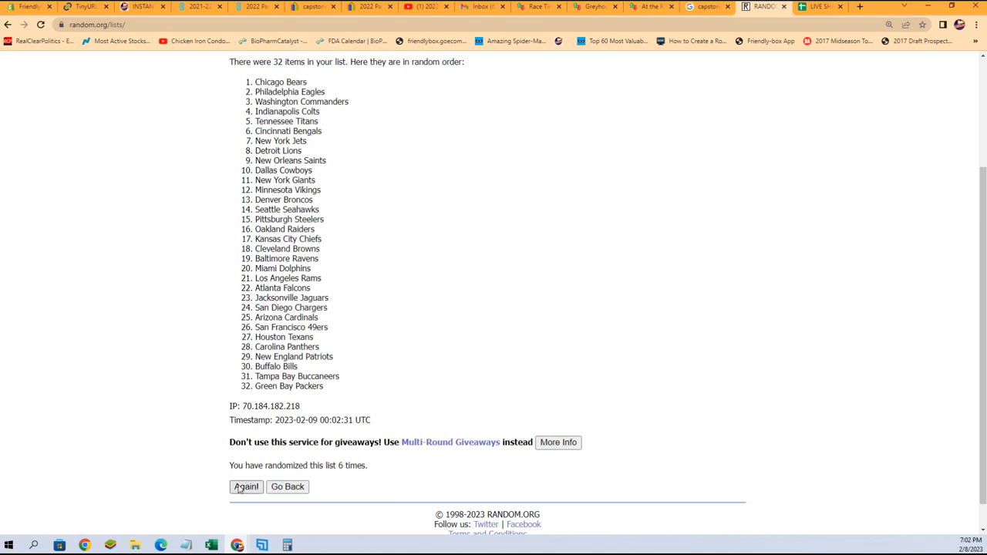
{"action": "left_click", "coordinate": [245, 486]}
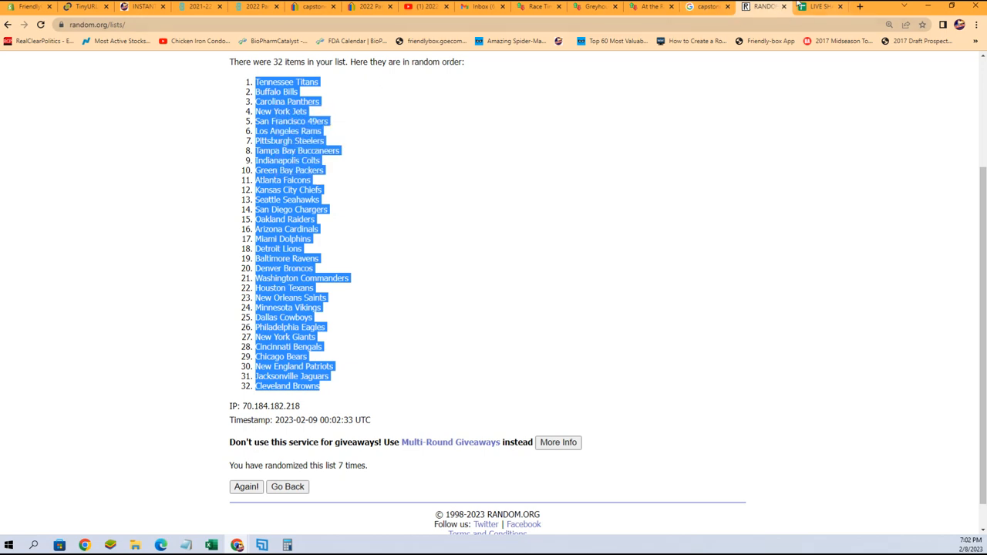
{"action": "left_click", "coordinate": [821, 6]}
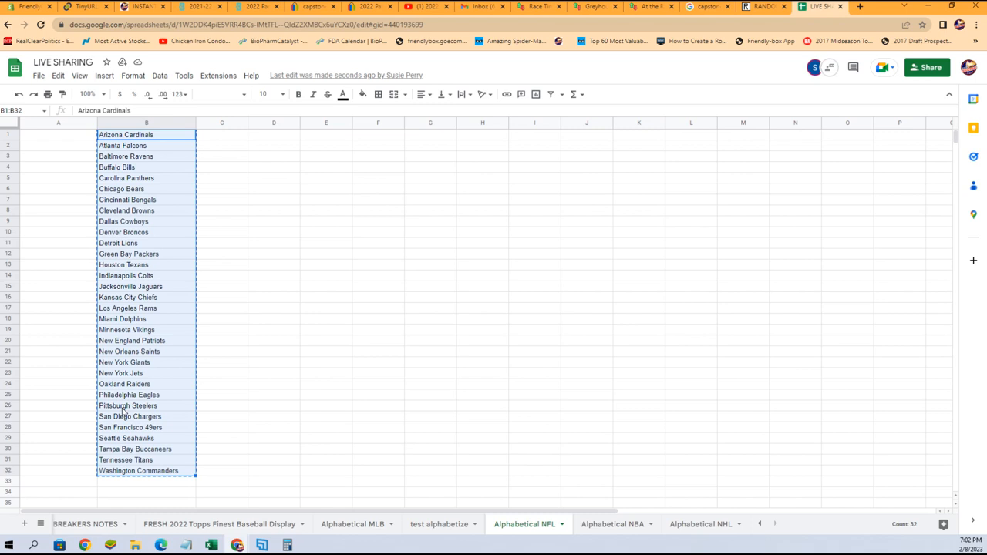
Step: Duplicate the Alphabetical NFL sheet and paste the shuffled teams into column B starting at B1
{"action": "key", "text": "Delete"}
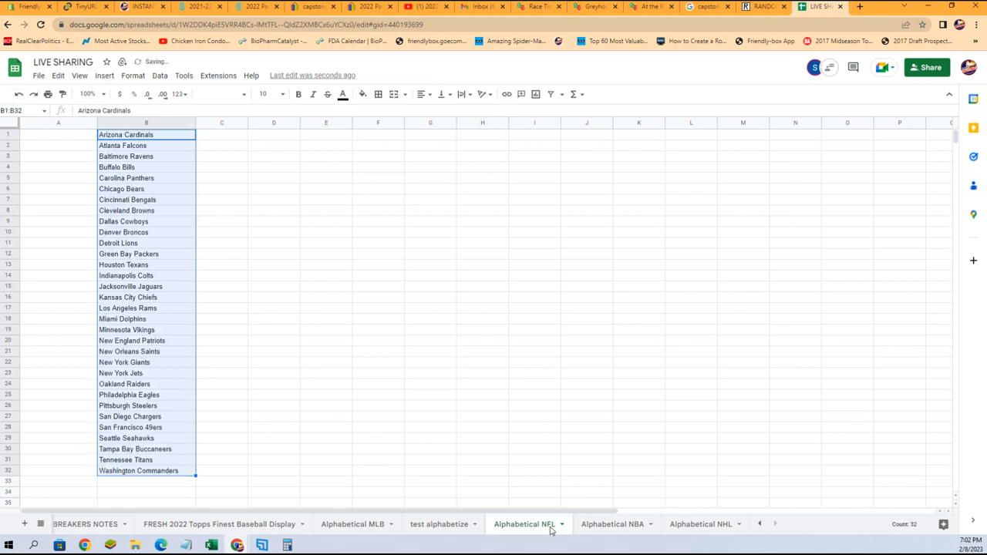
{"action": "right_click", "coordinate": [525, 524]}
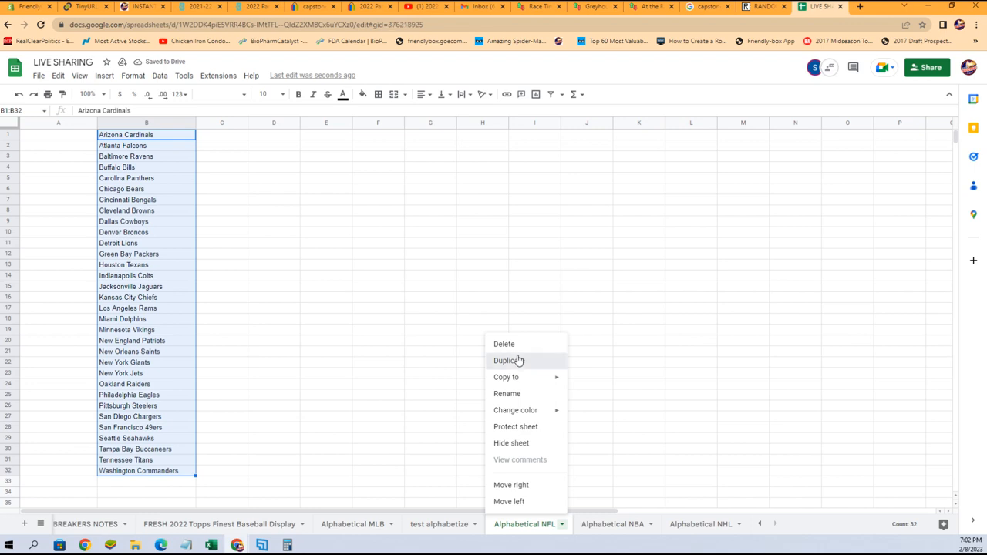
{"action": "left_click", "coordinate": [509, 361]}
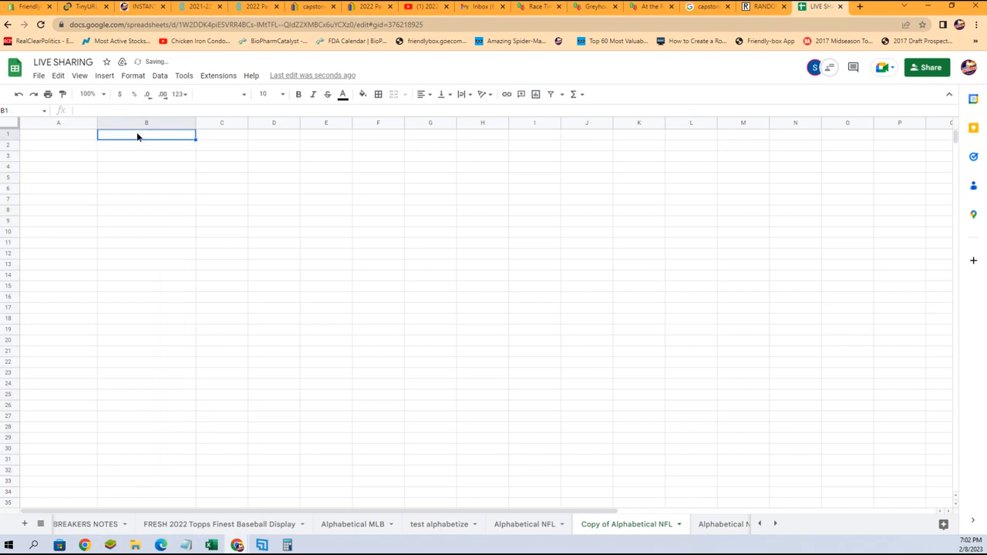
{"action": "right_click", "coordinate": [146, 135]}
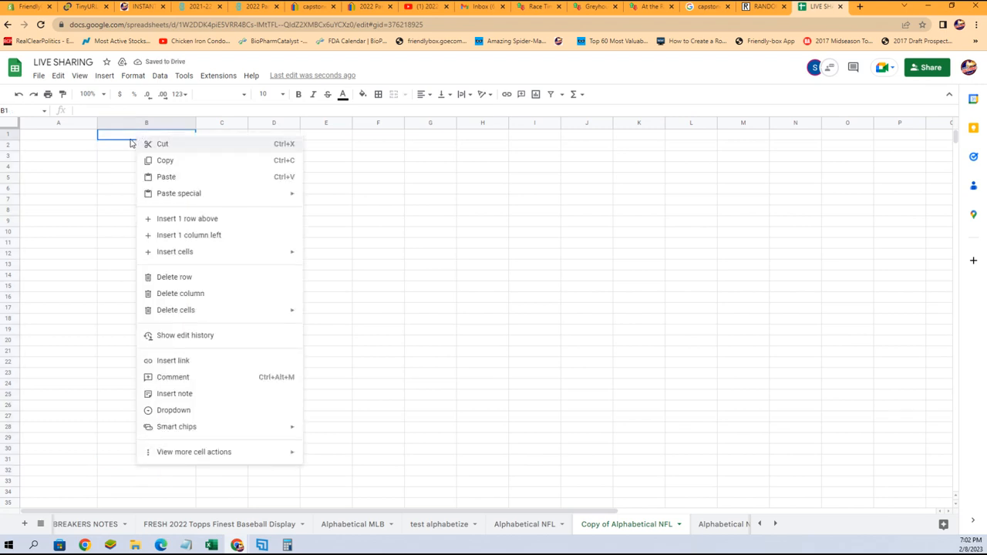
{"action": "mouse_move", "coordinate": [126, 150]}
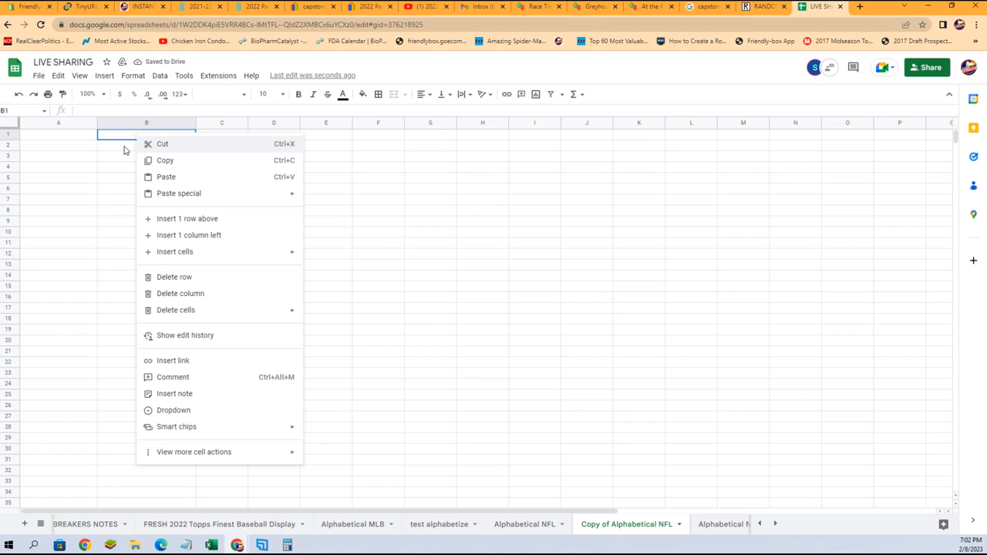
{"action": "left_click", "coordinate": [166, 177]}
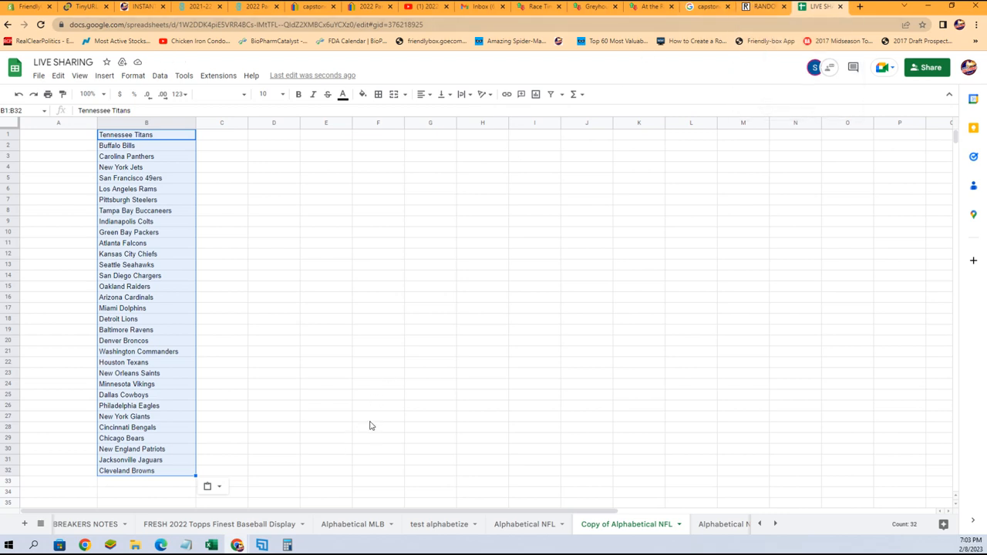
{"action": "mouse_move", "coordinate": [725, 514]}
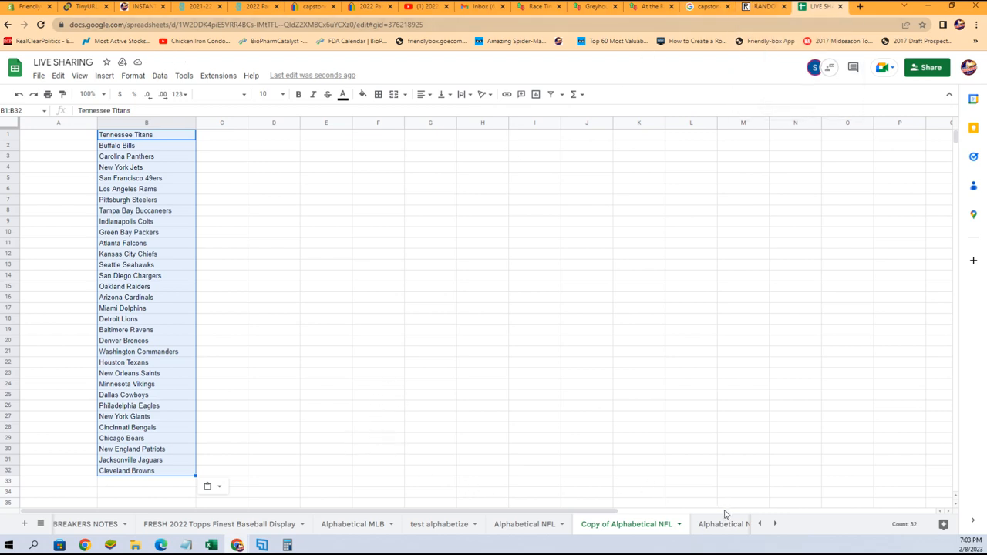
{"action": "mouse_move", "coordinate": [660, 530]}
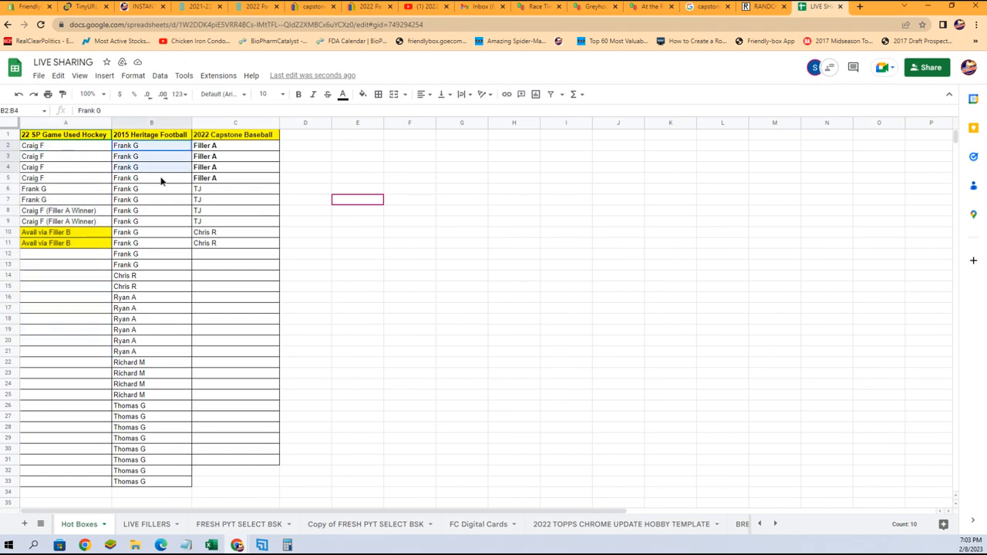
Step: Copy the 2015 Heritage Football owner names from the Hot Boxes sheet
{"action": "right_click", "coordinate": [158, 422]}
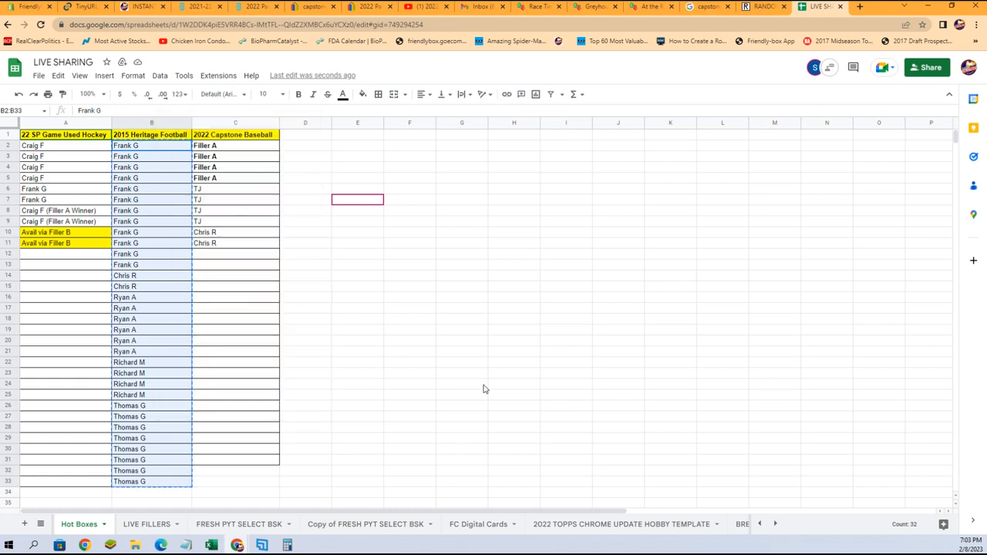
{"action": "left_click", "coordinate": [79, 524]}
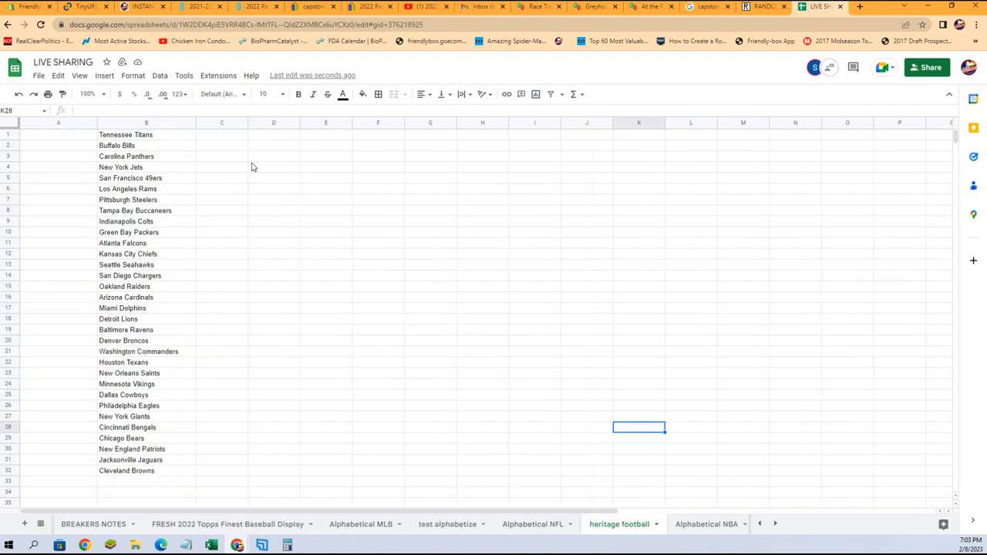
{"action": "left_click", "coordinate": [764, 6]}
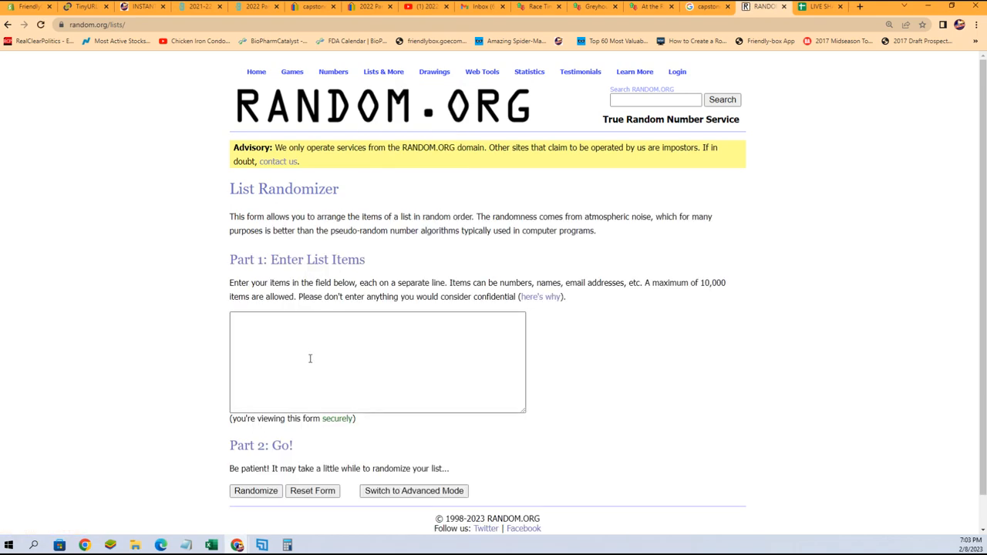
Step: Paste the owner names into RANDOM.ORG, reshuffle them repeatedly, and select the final list
{"action": "type", "text": "Richard M"}
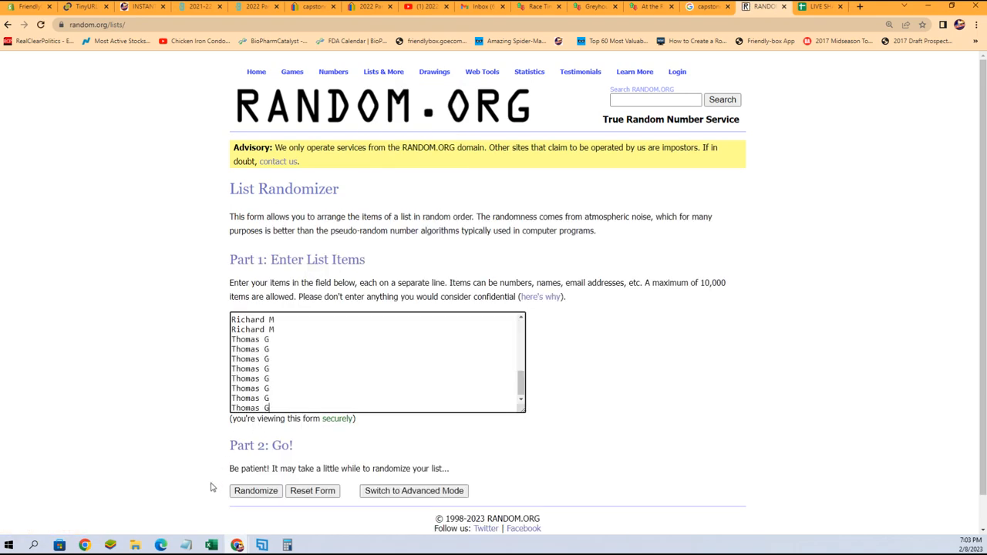
{"action": "left_click", "coordinate": [255, 490]}
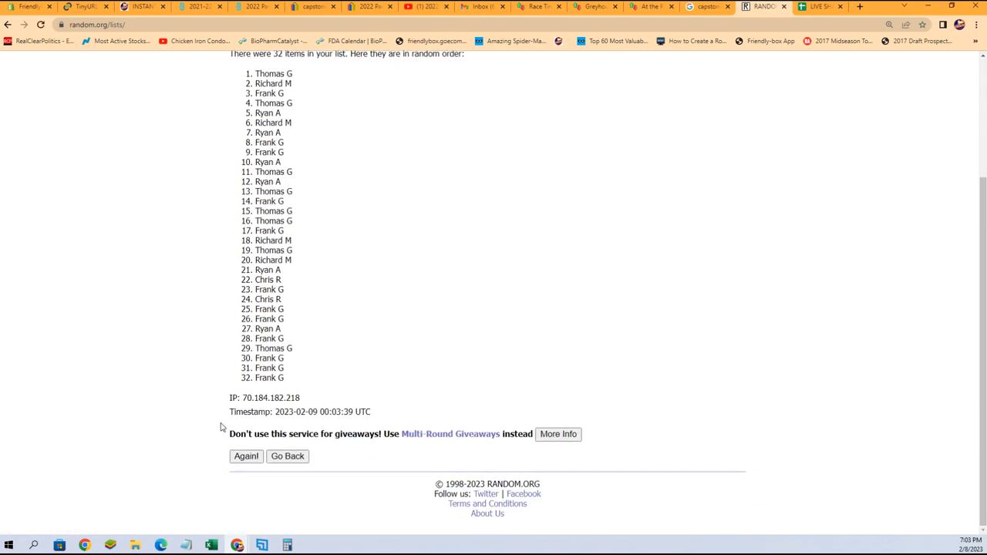
{"action": "left_click", "coordinate": [246, 456]}
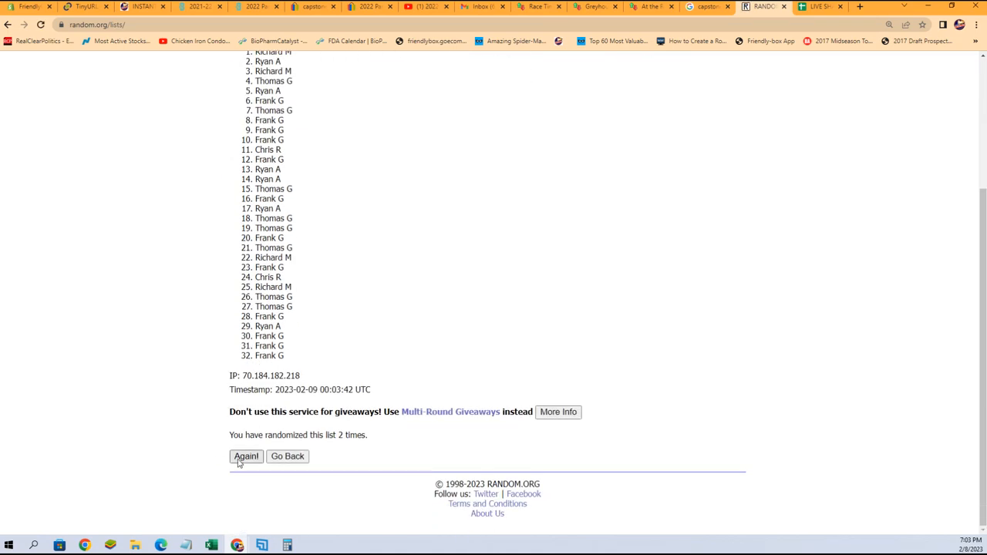
{"action": "left_click", "coordinate": [245, 456]}
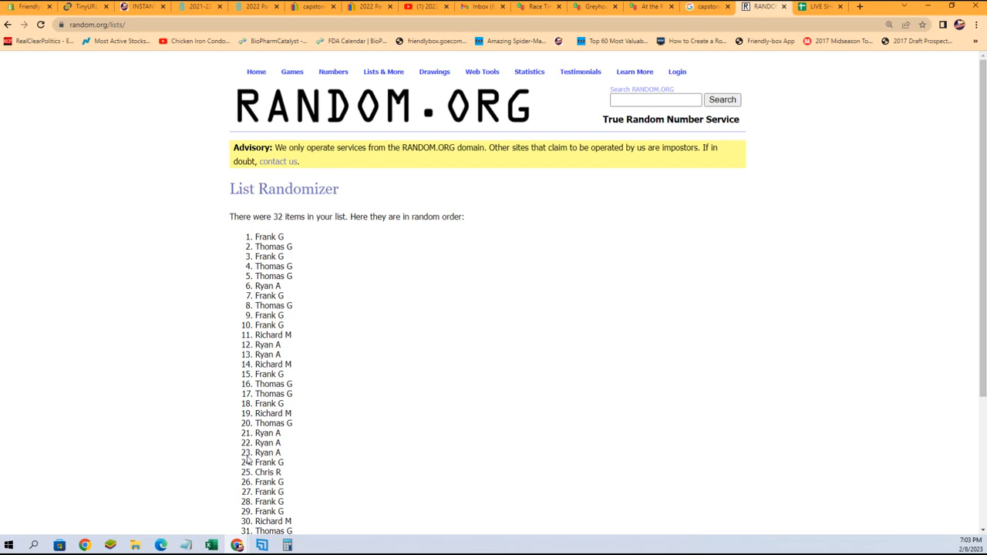
{"action": "scroll", "scroll_direction": "down", "scroll_amount": 3}
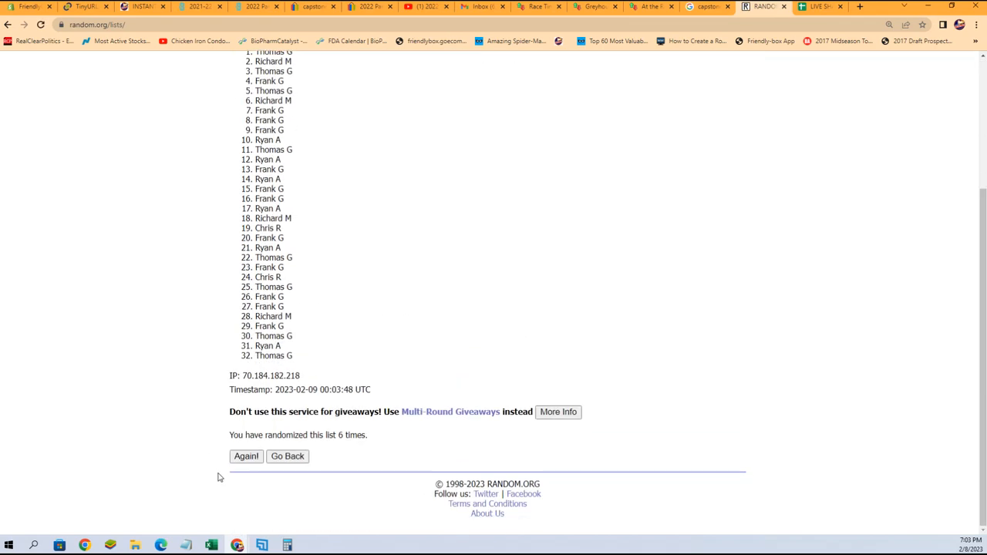
{"action": "left_click", "coordinate": [246, 456]}
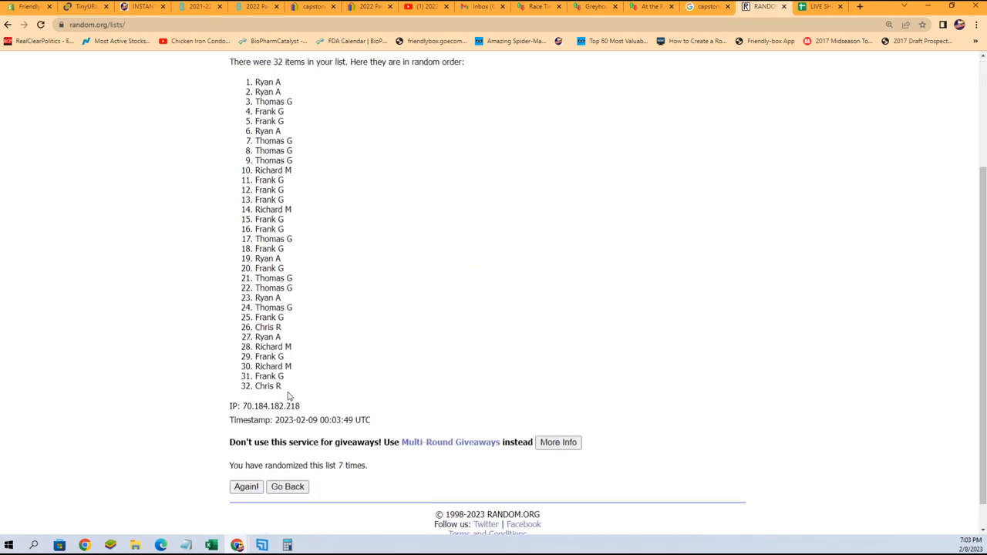
{"action": "left_click_drag", "start_coordinate": [256, 81], "coordinate": [281, 386]}
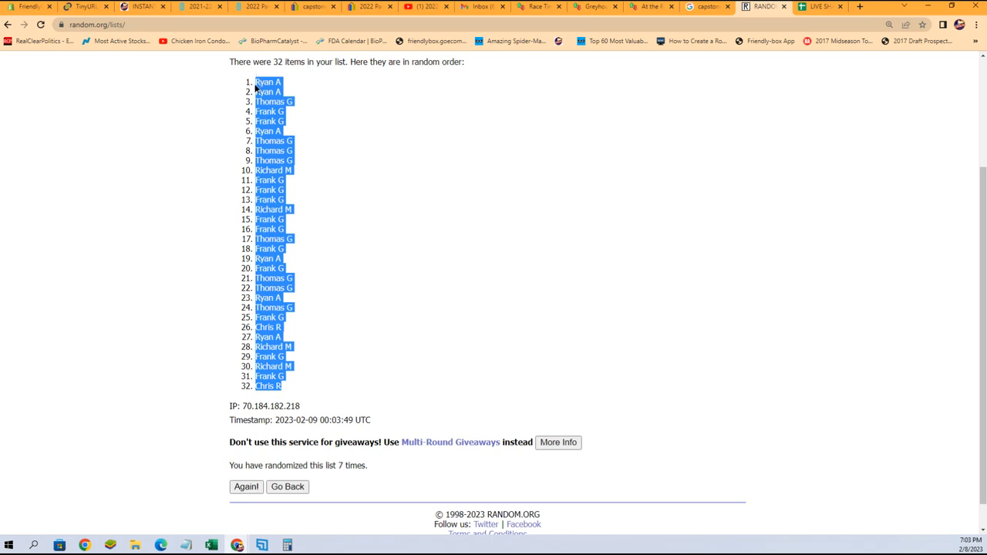
{"action": "mouse_move", "coordinate": [408, 58]}
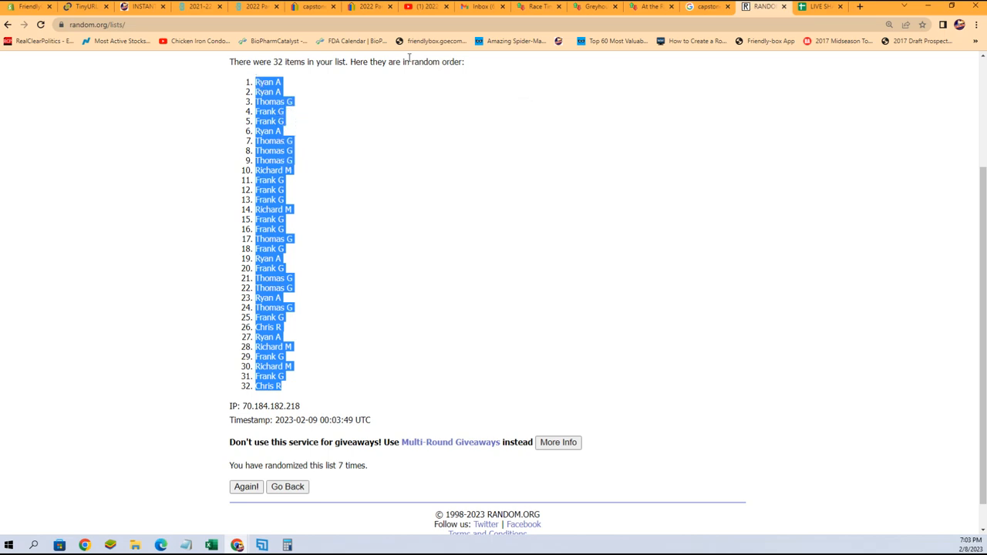
{"action": "left_click", "coordinate": [820, 6]}
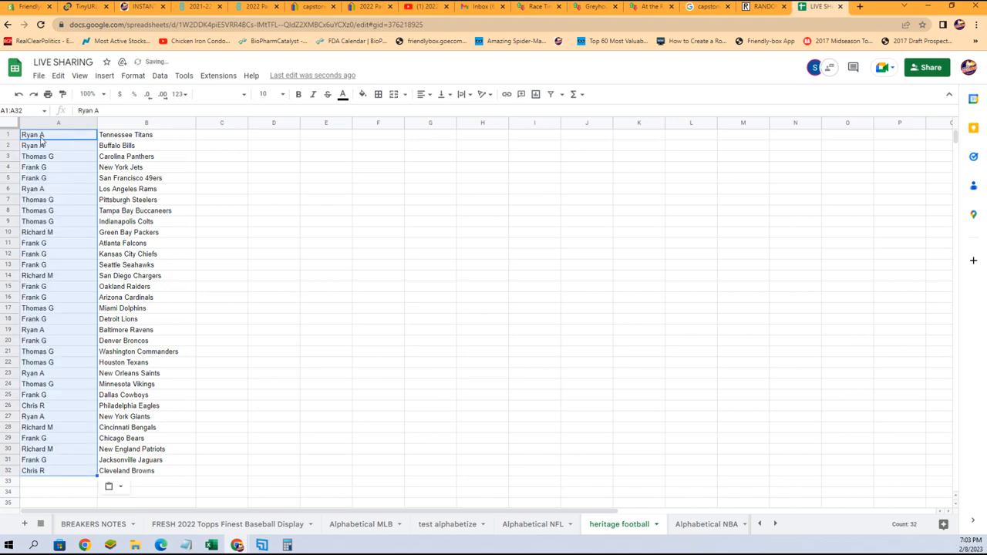
Step: Review owner pairings for Buffalo Bills through Miami Dolphins
{"action": "left_click", "coordinate": [146, 134]}
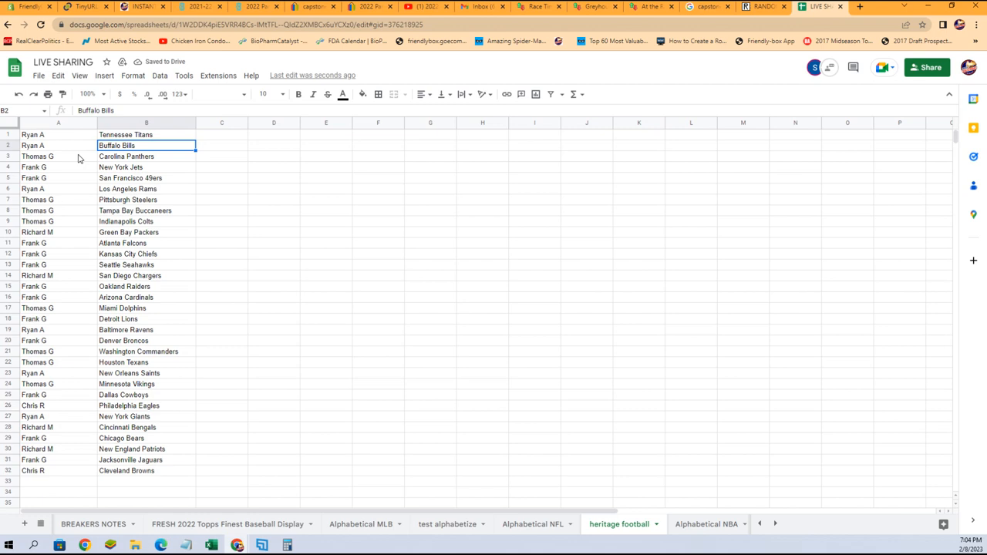
{"action": "left_click", "coordinate": [57, 167]}
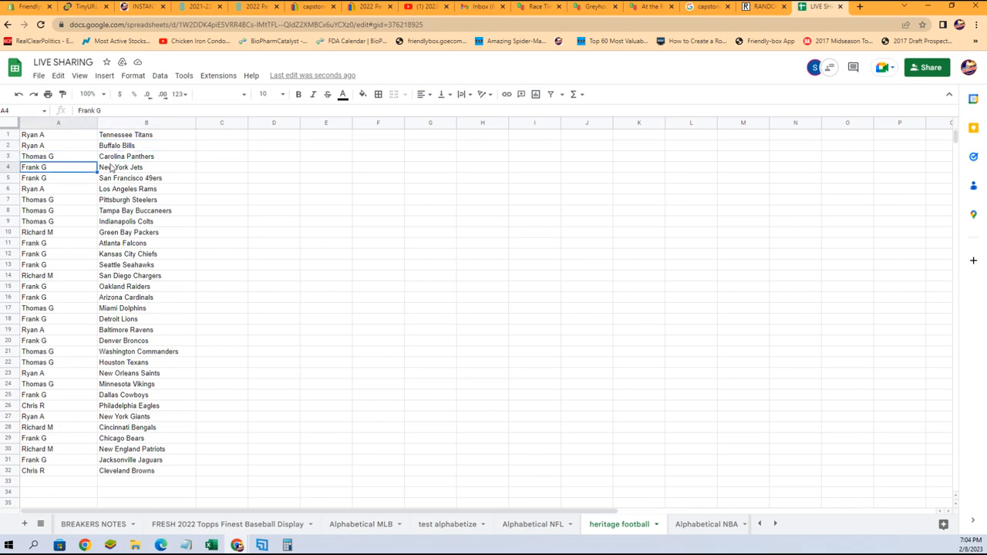
{"action": "left_click", "coordinate": [147, 178]}
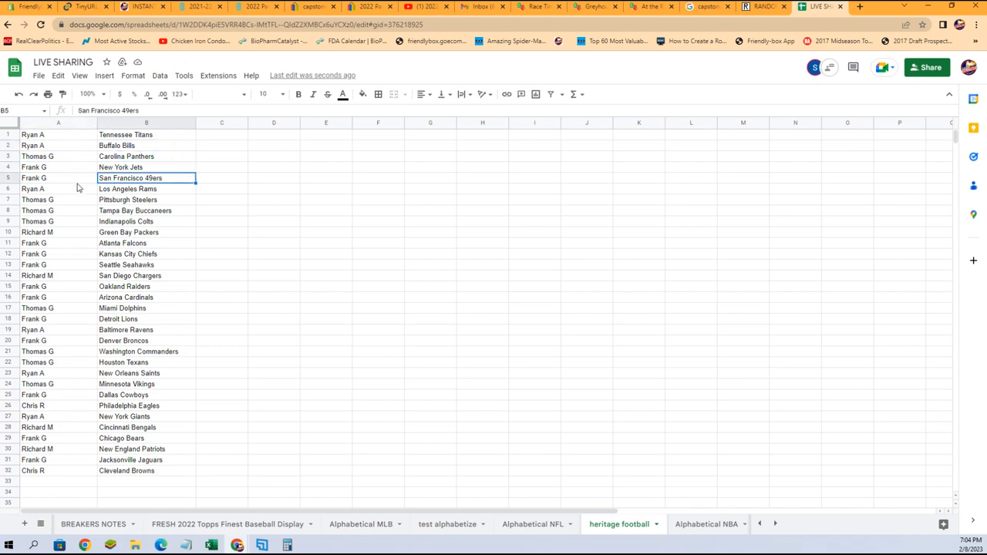
{"action": "left_click", "coordinate": [147, 189]}
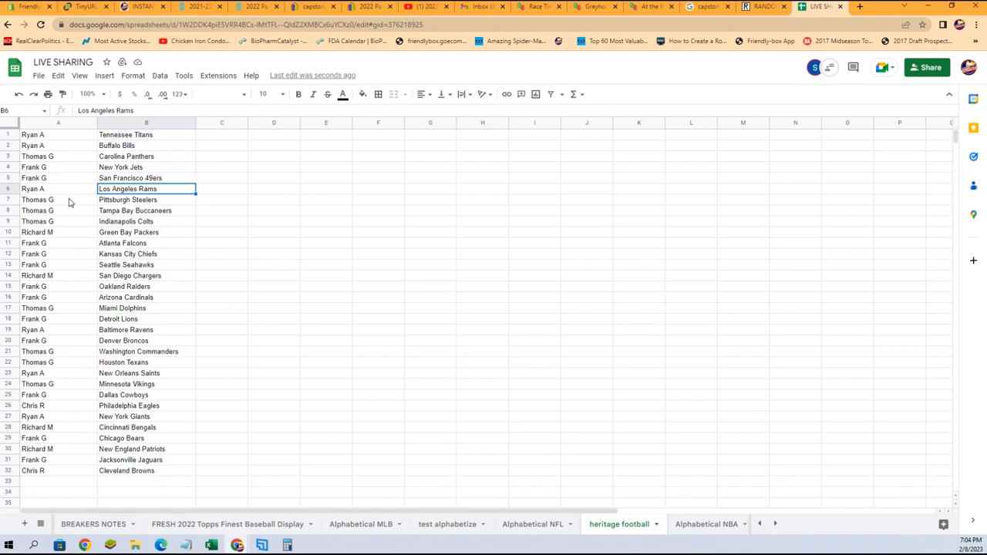
{"action": "left_click", "coordinate": [59, 222]}
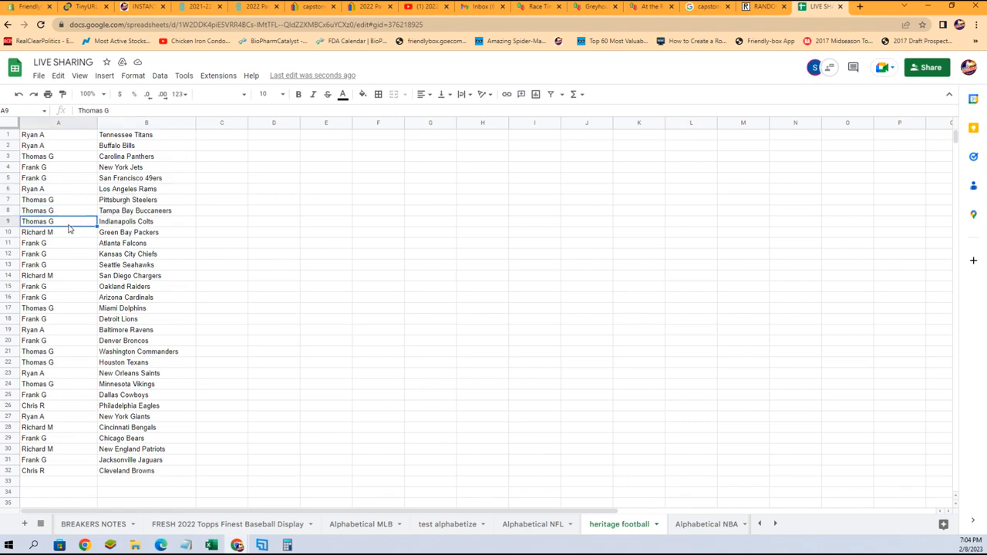
{"action": "left_click", "coordinate": [58, 232]}
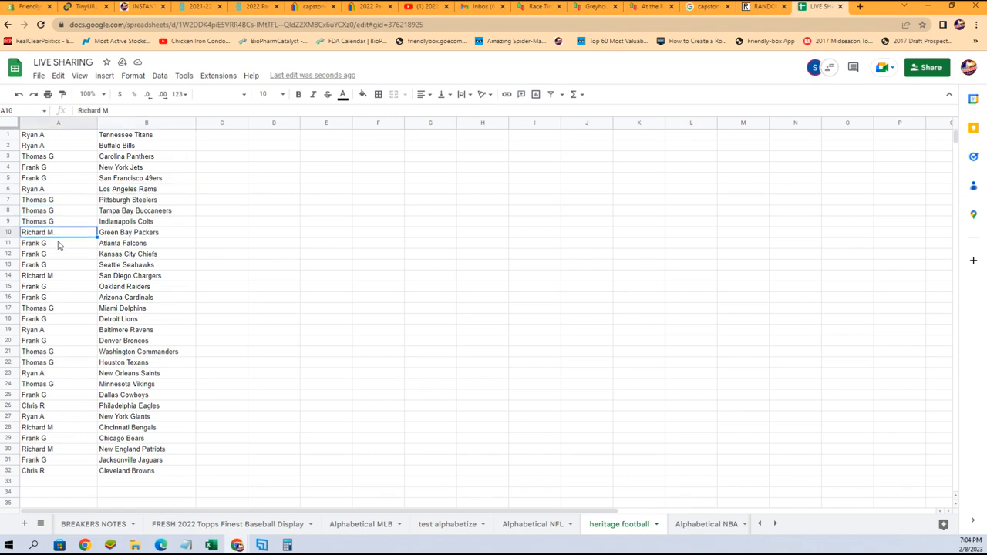
{"action": "left_click", "coordinate": [58, 254]}
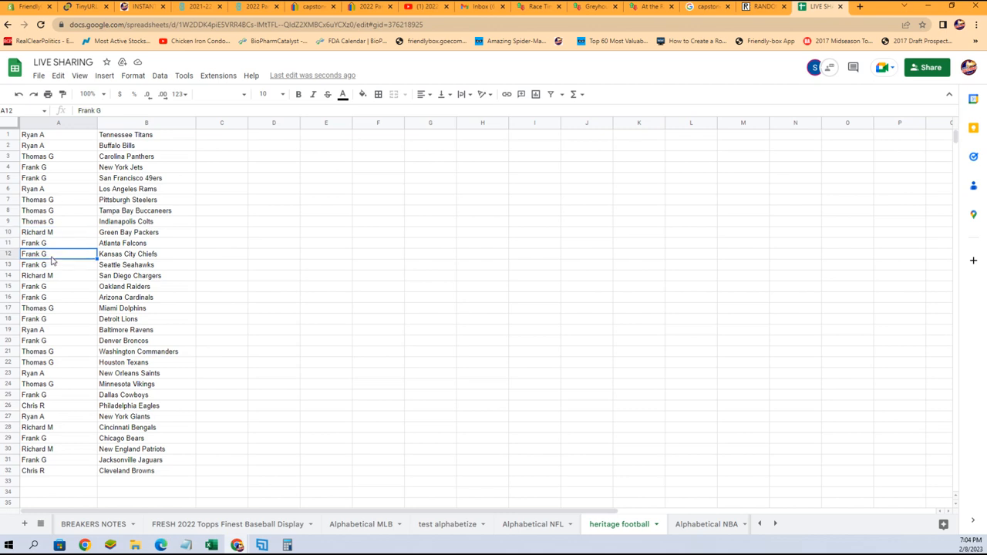
{"action": "left_click", "coordinate": [58, 265]}
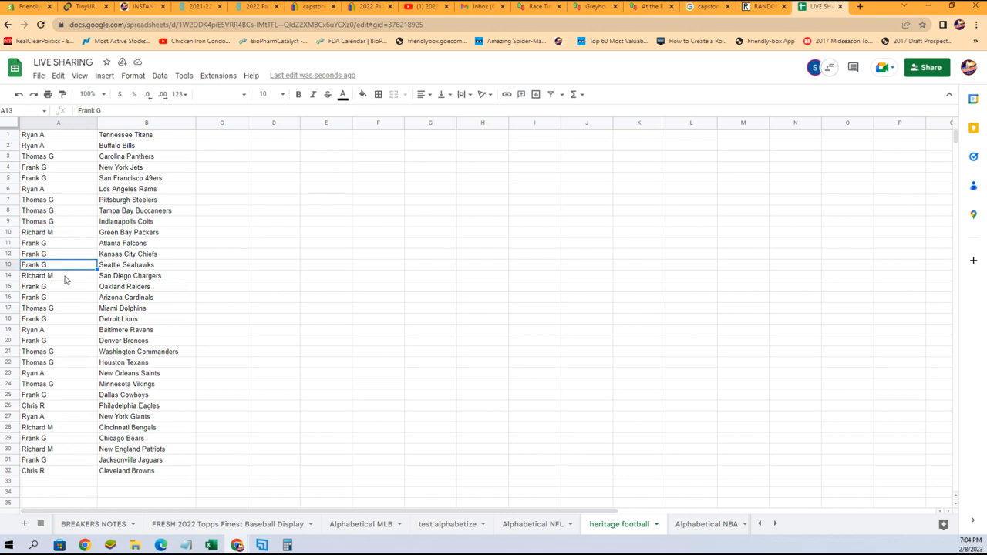
{"action": "left_click", "coordinate": [58, 287]}
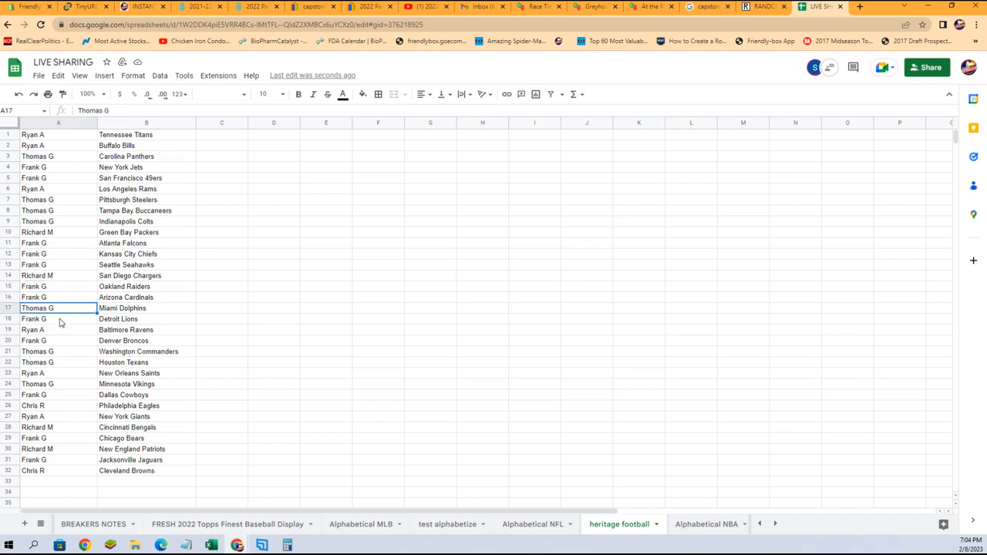
Step: Review owner pairings for Baltimore Ravens through Cleveland Browns
{"action": "left_click", "coordinate": [58, 329]}
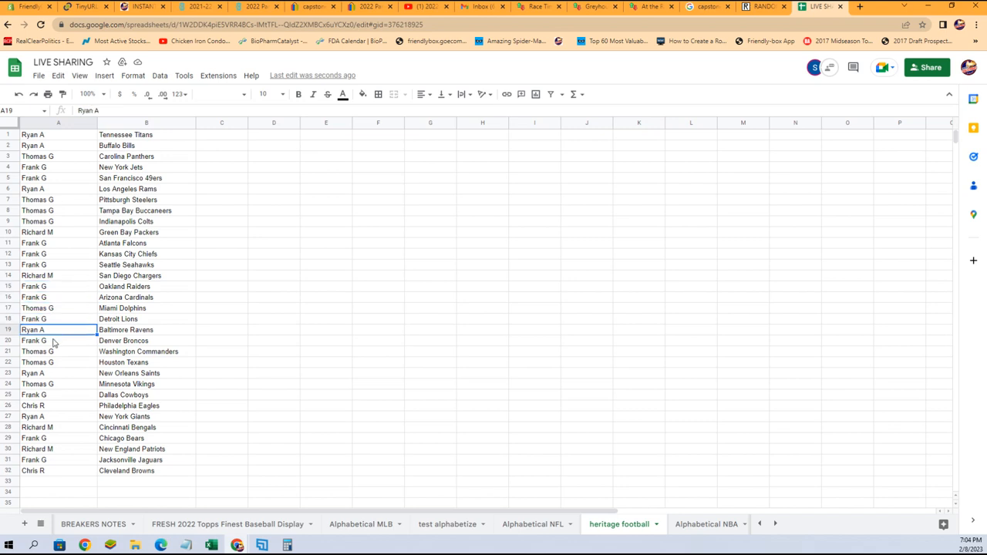
{"action": "left_click", "coordinate": [58, 352]}
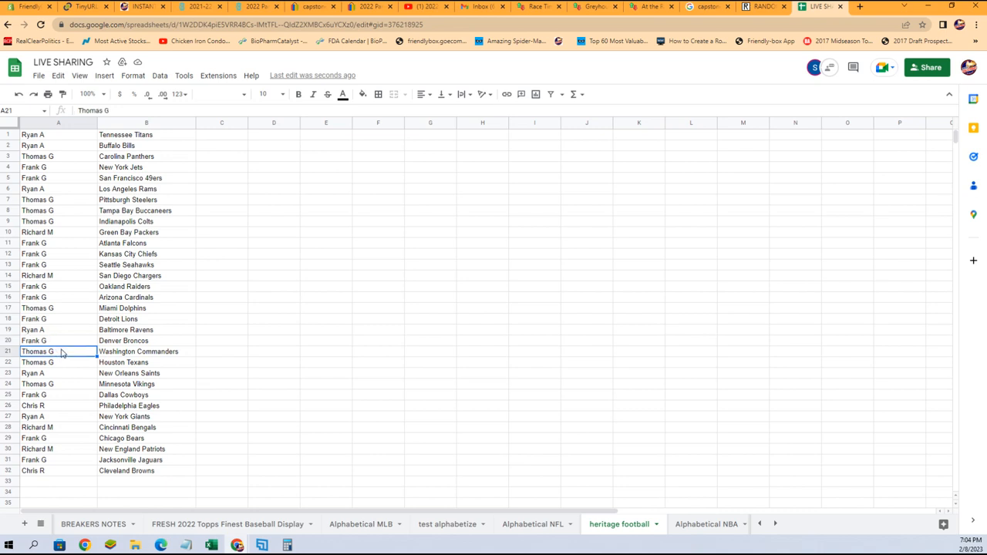
{"action": "left_click", "coordinate": [57, 372]}
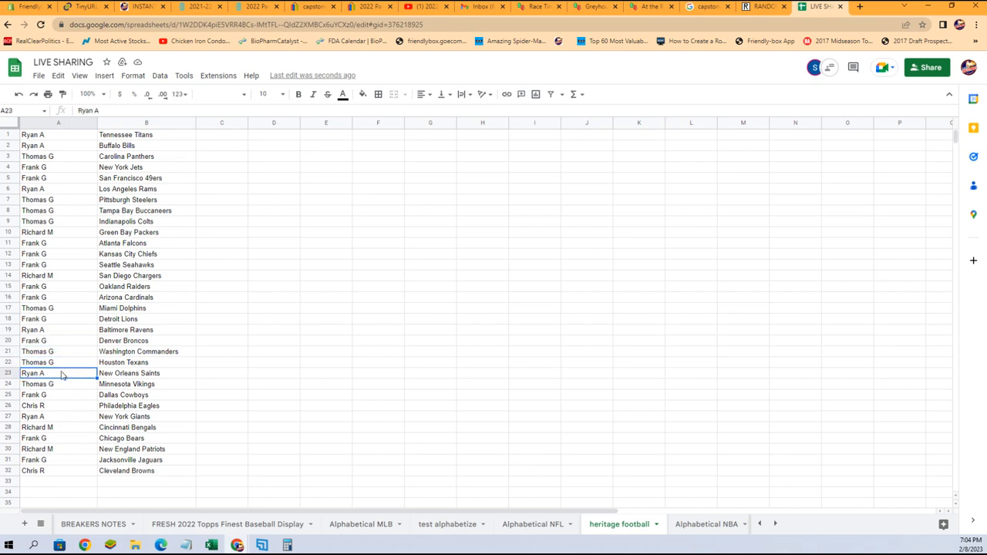
{"action": "left_click", "coordinate": [58, 383]}
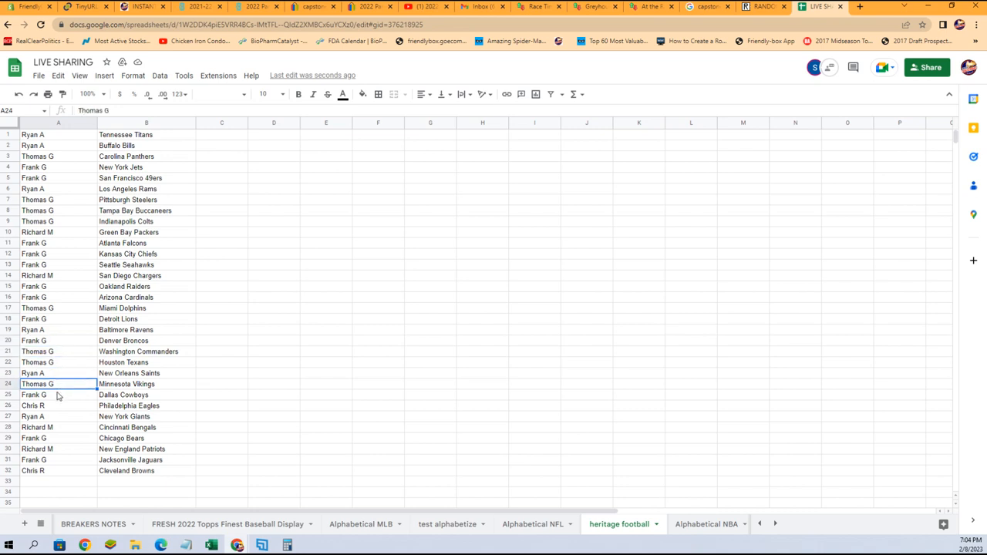
{"action": "left_click", "coordinate": [58, 406]}
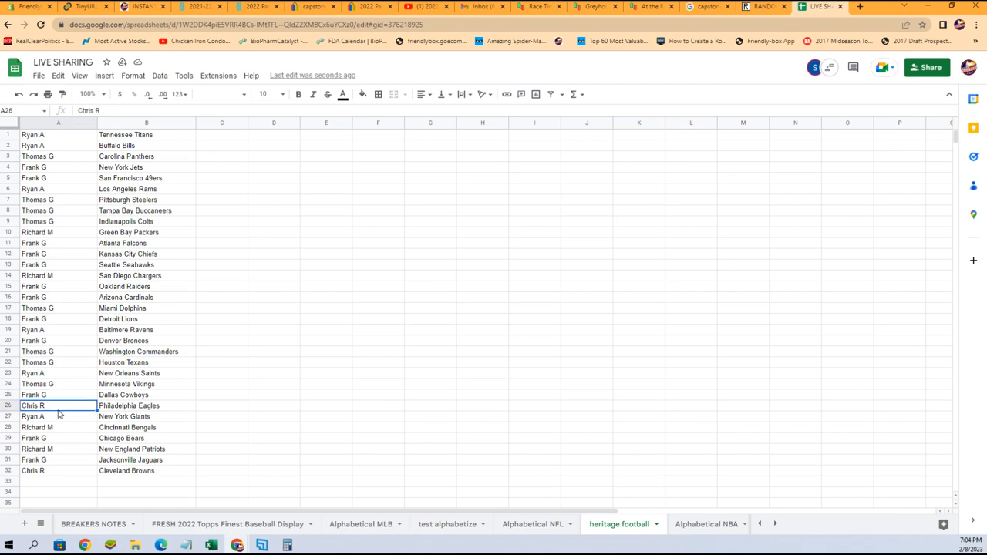
{"action": "left_click", "coordinate": [58, 416]}
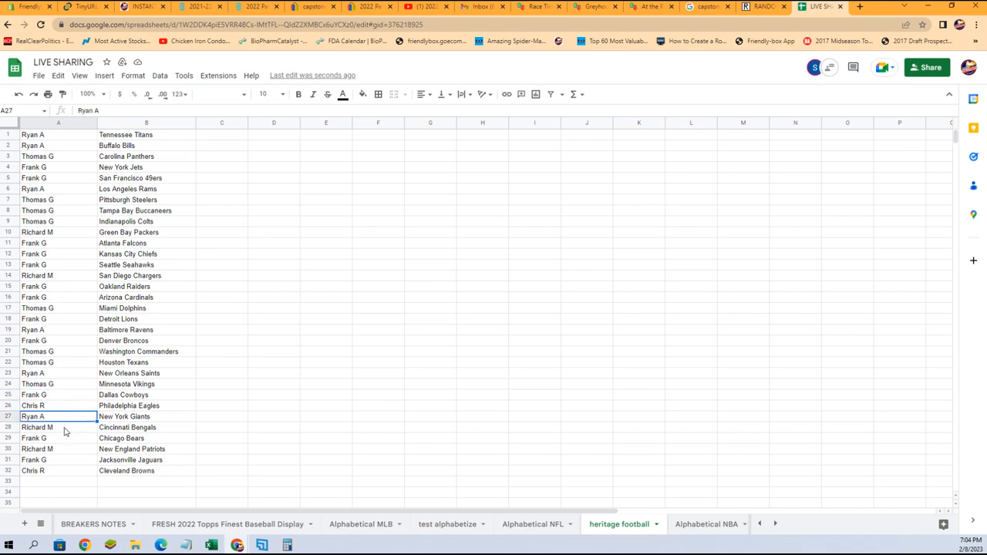
{"action": "left_click", "coordinate": [58, 439]}
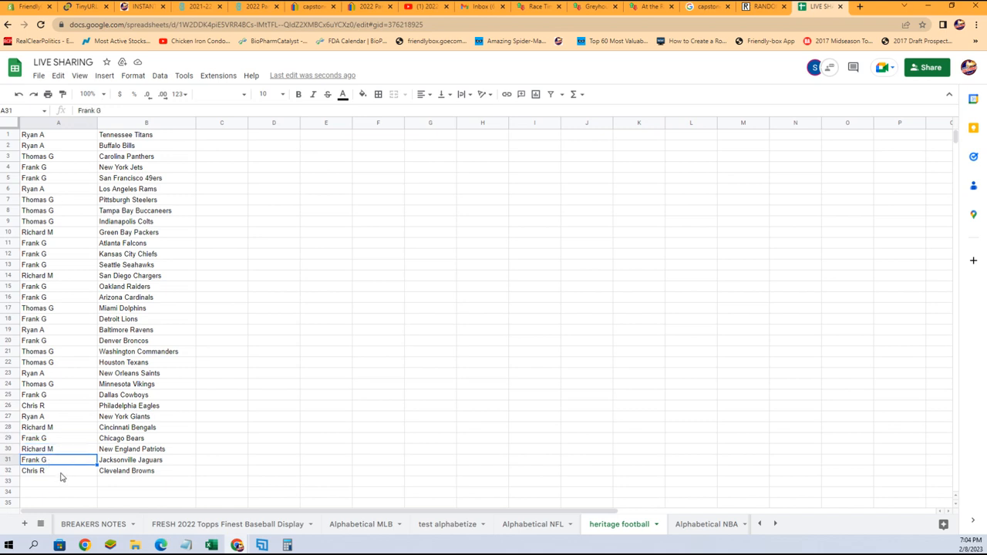
{"action": "left_click", "coordinate": [58, 471]}
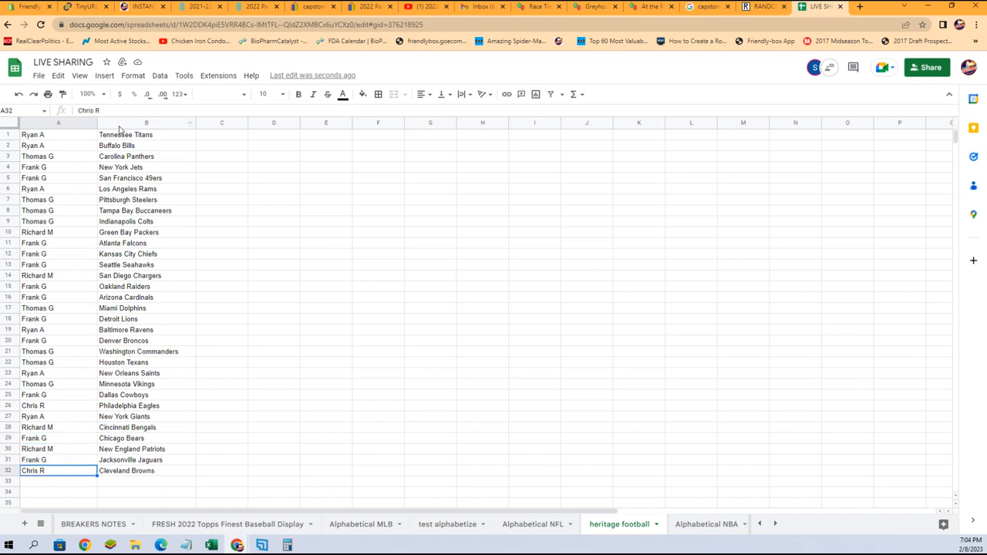
Step: Sort only column B A to Z, then undo it to restore the pairings
{"action": "left_click", "coordinate": [145, 123]}
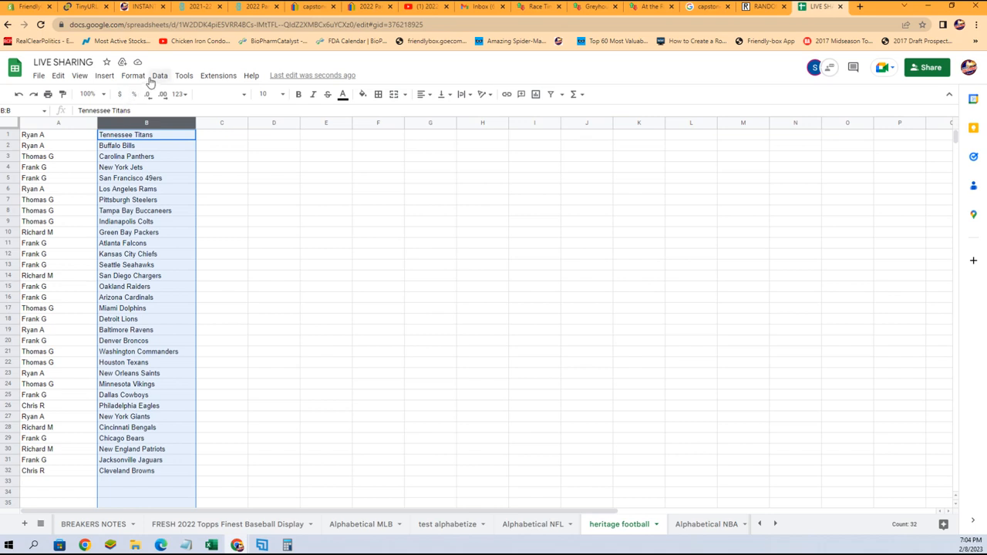
{"action": "left_click", "coordinate": [159, 74]}
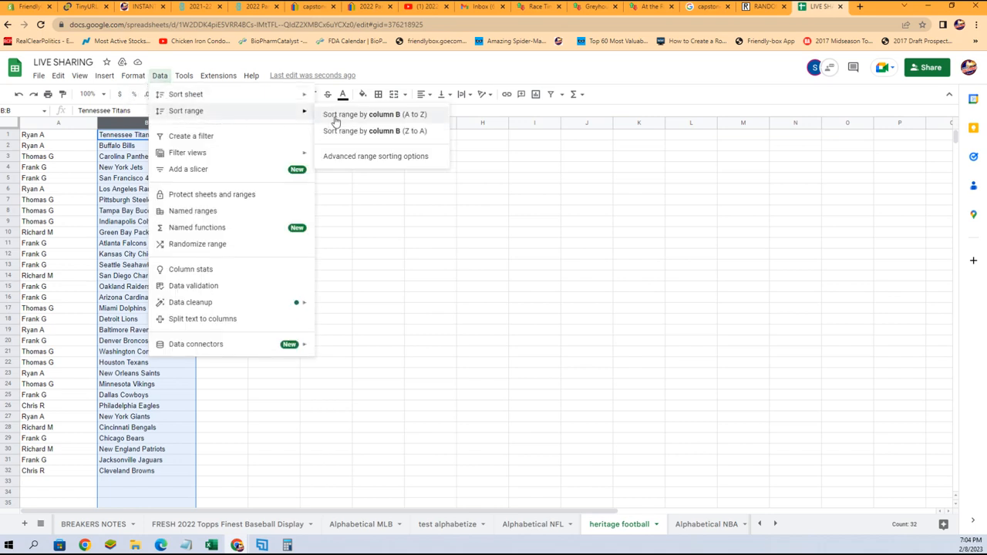
{"action": "left_click", "coordinate": [376, 114]}
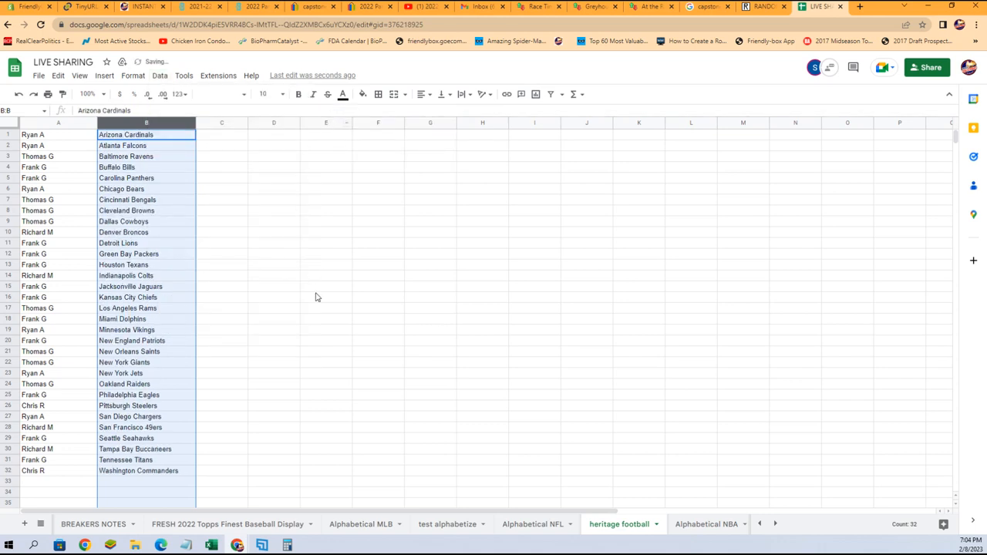
{"action": "left_click", "coordinate": [274, 307]}
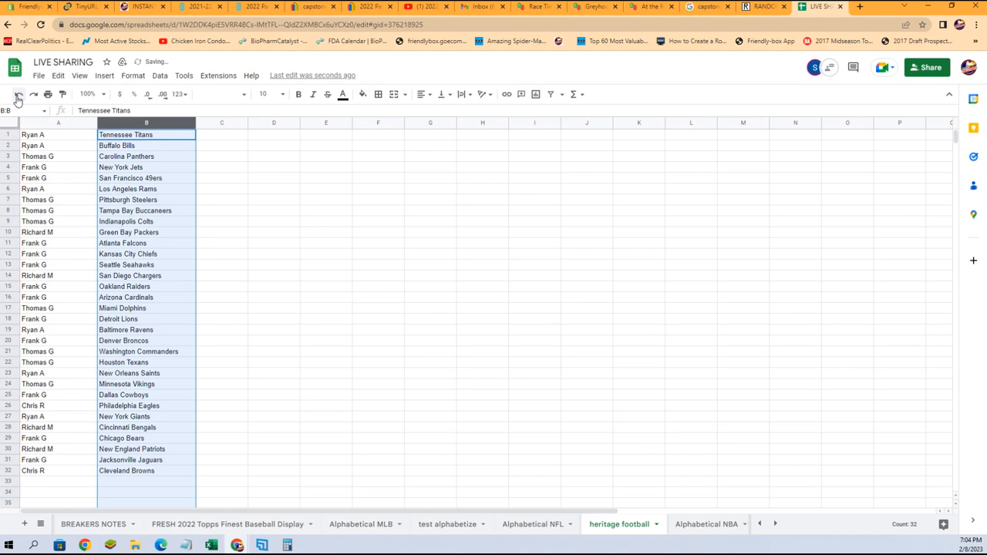
{"action": "left_click", "coordinate": [160, 75]}
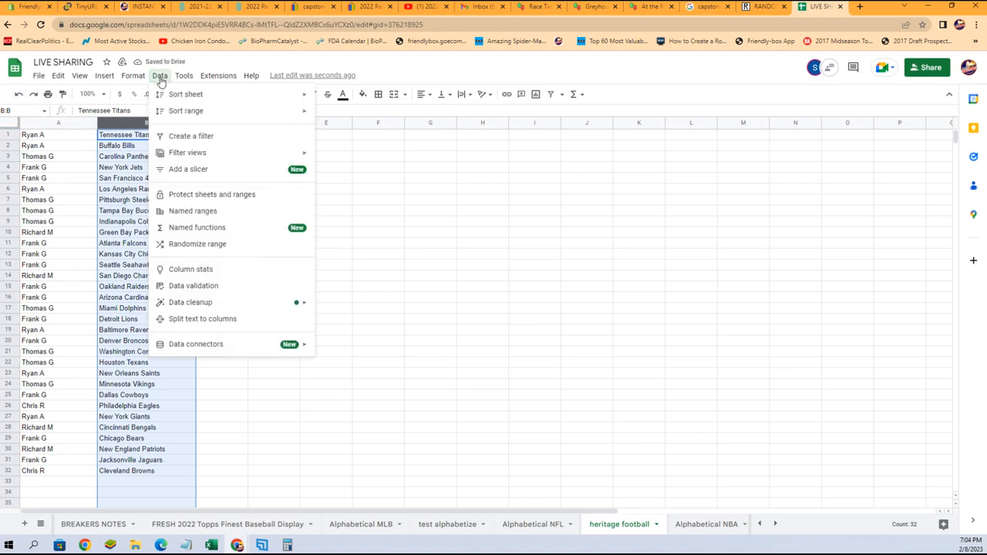
{"action": "mouse_move", "coordinate": [185, 94]}
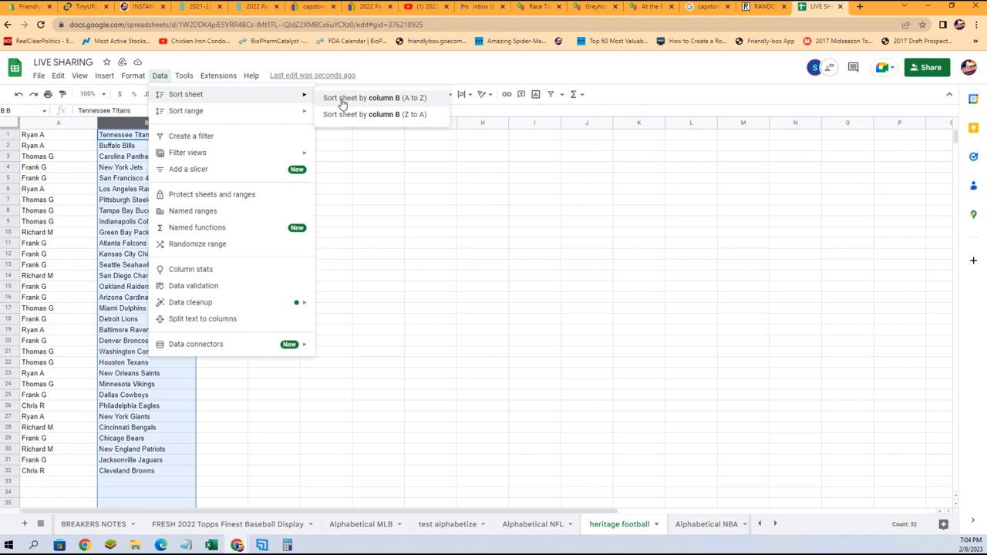
Step: Sort the whole sheet by column B, A to Z, keeping owners with their teams
{"action": "left_click", "coordinate": [375, 98]}
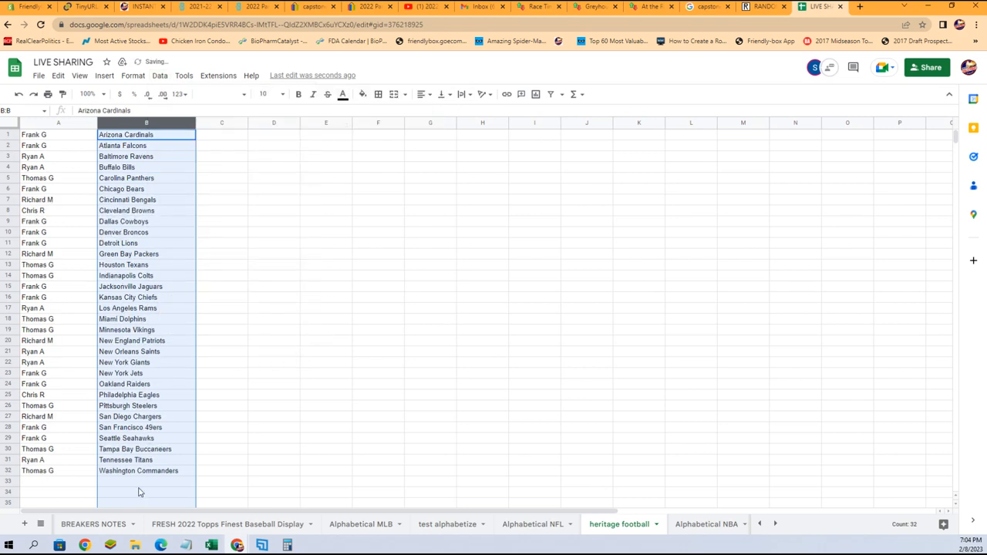